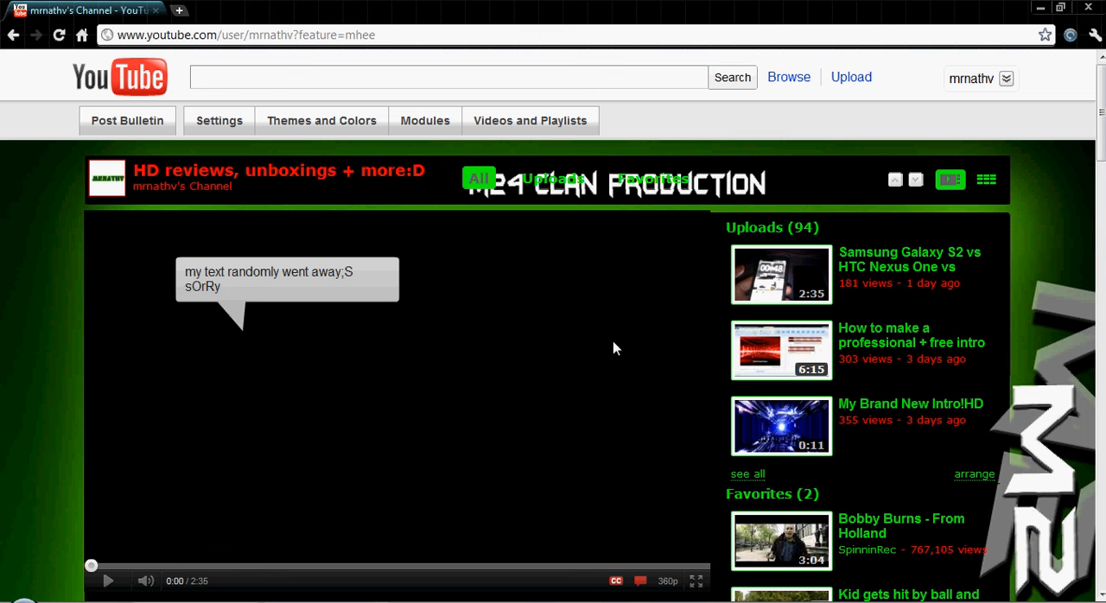
pyautogui.moveTo(992, 106)
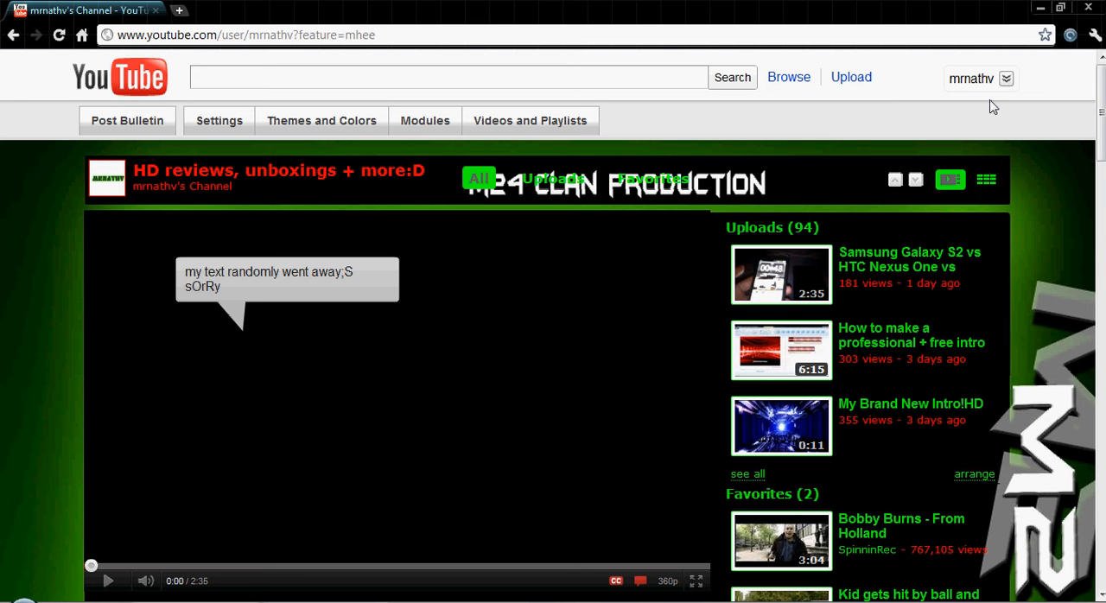
pyautogui.moveTo(1022, 113)
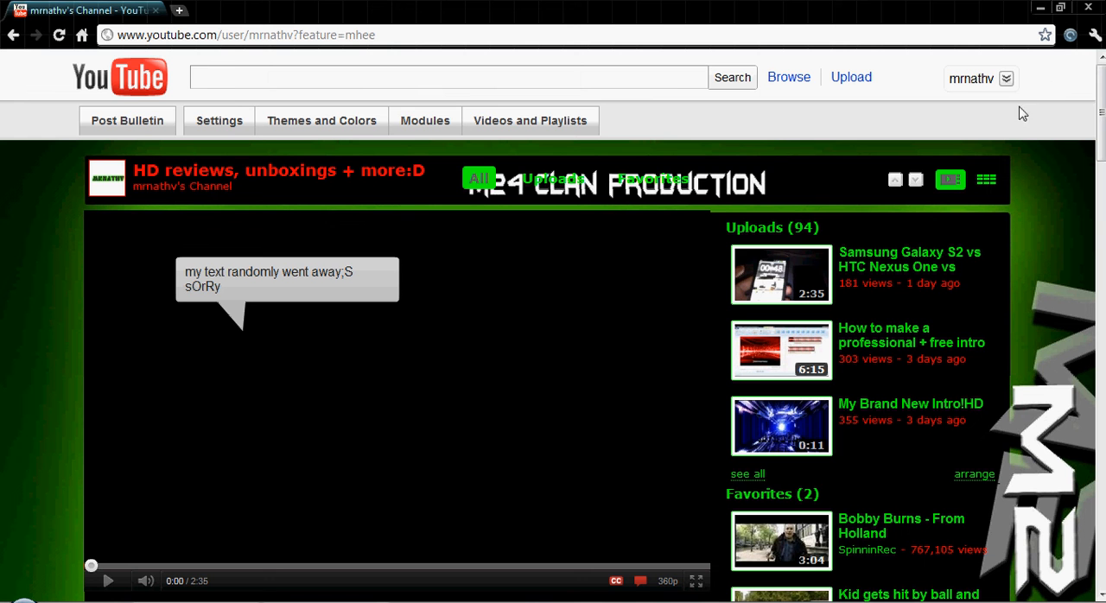
pyautogui.moveTo(950, 118)
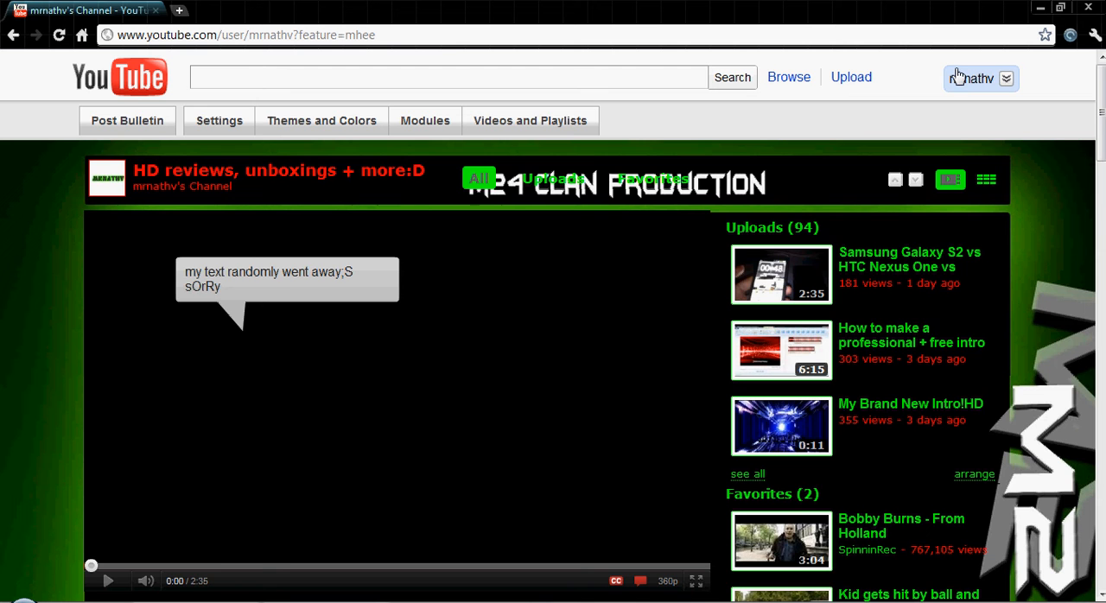
# Go from the username menu to Account Settings and its Email Options page.
pyautogui.click(981, 78)
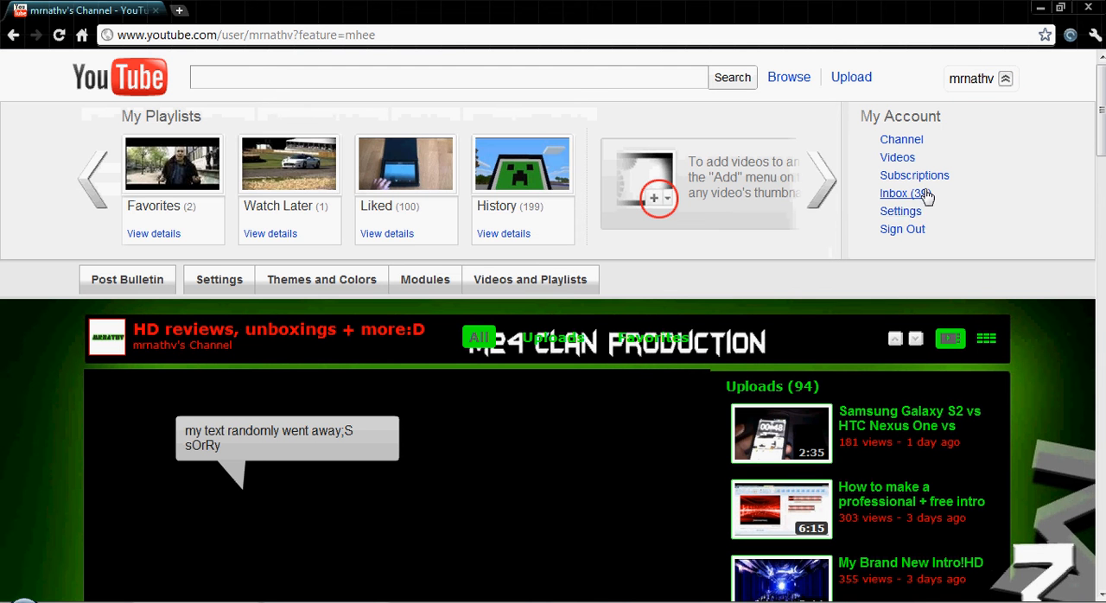
pyautogui.moveTo(901, 211)
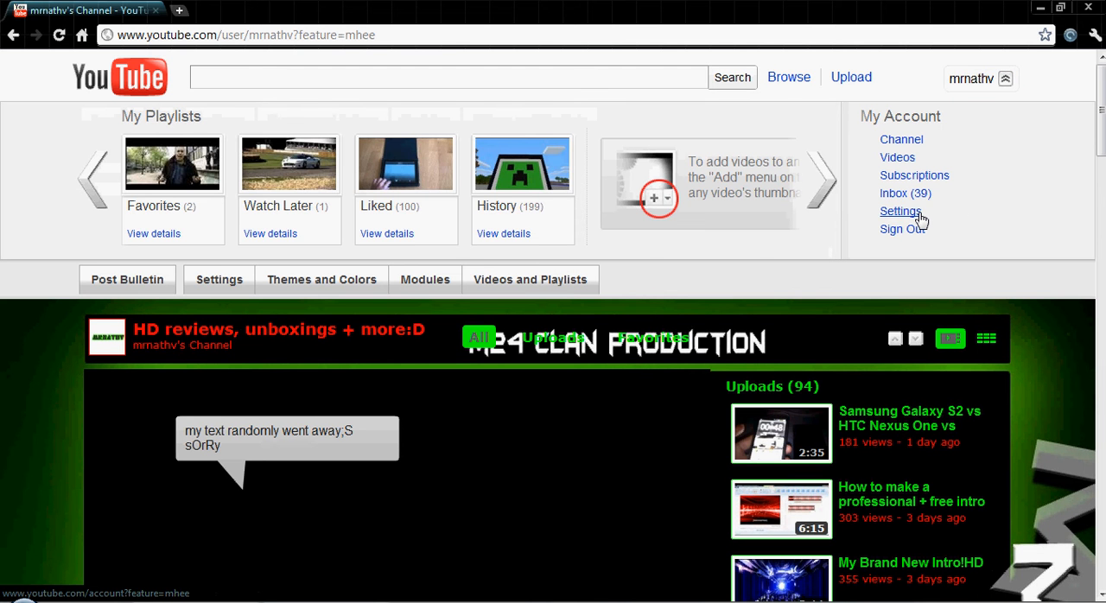
pyautogui.click(900, 211)
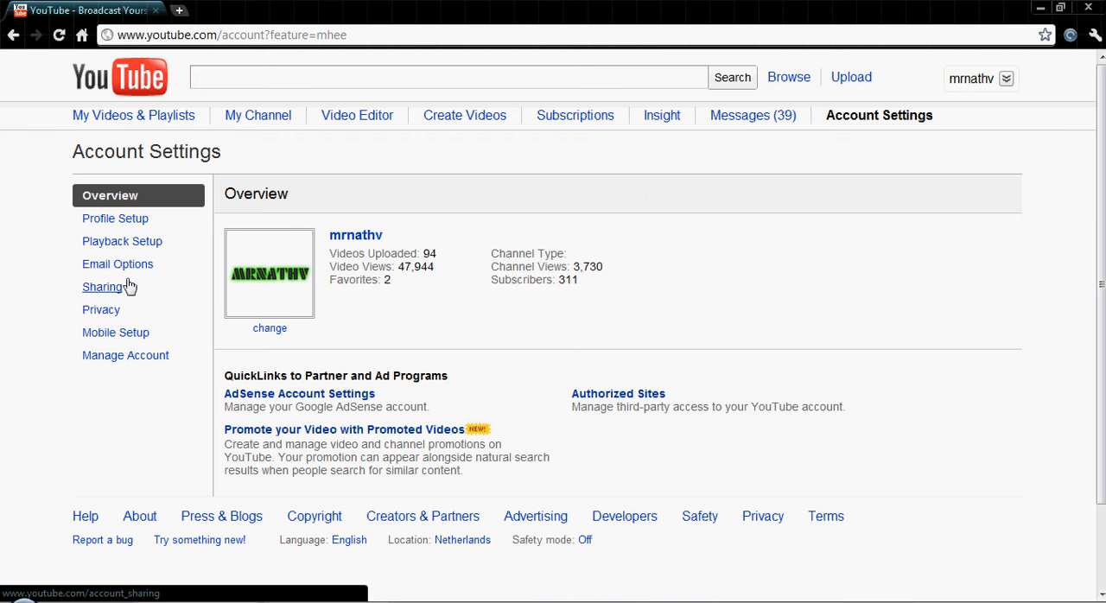
pyautogui.click(118, 265)
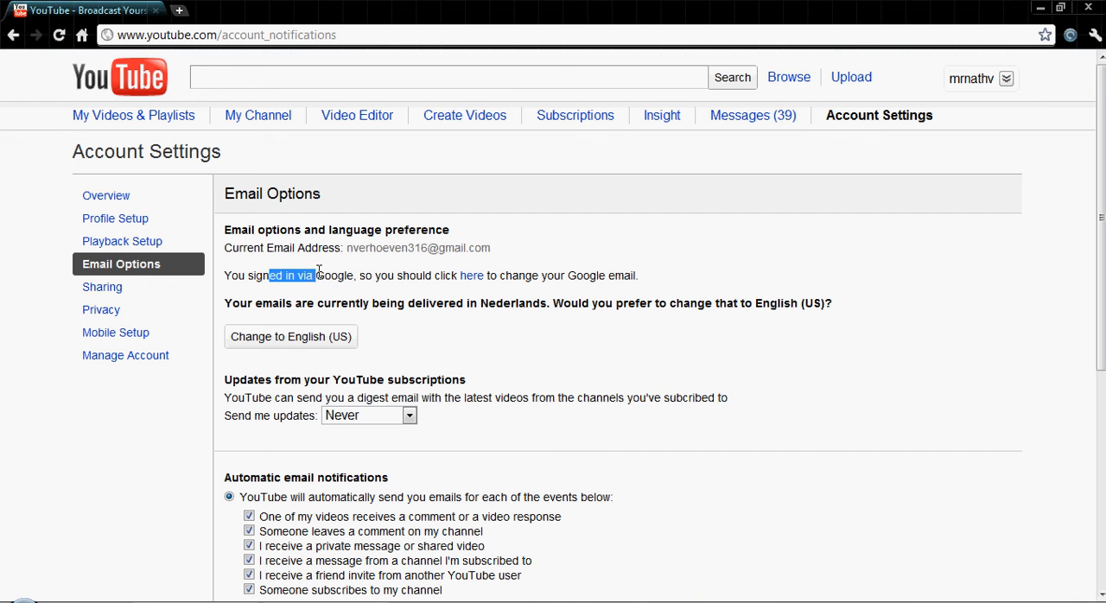
pyautogui.moveTo(592, 268)
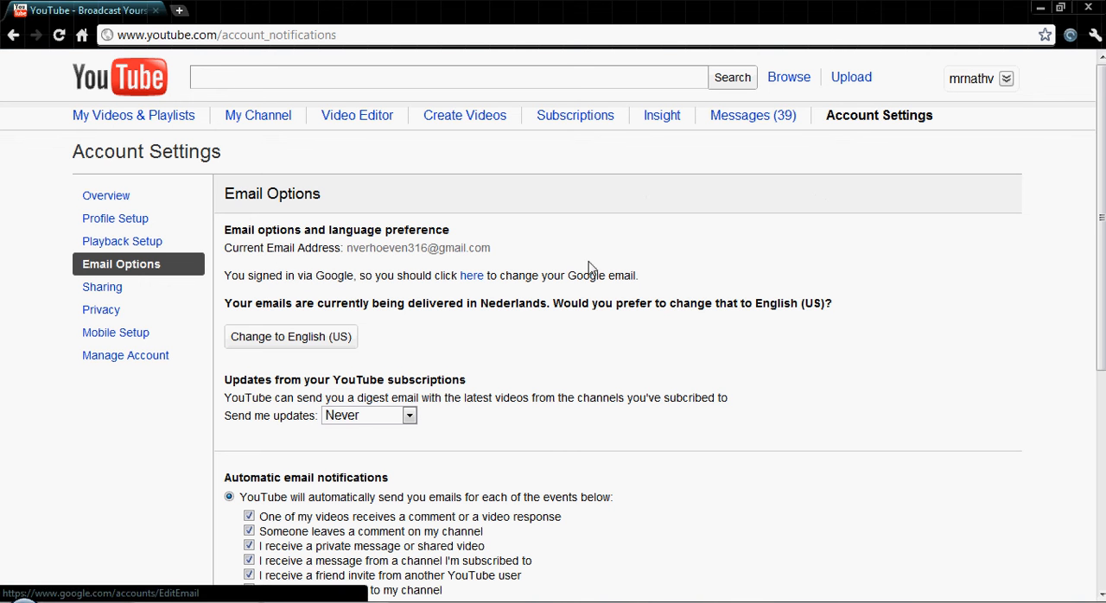
pyautogui.moveTo(534, 257)
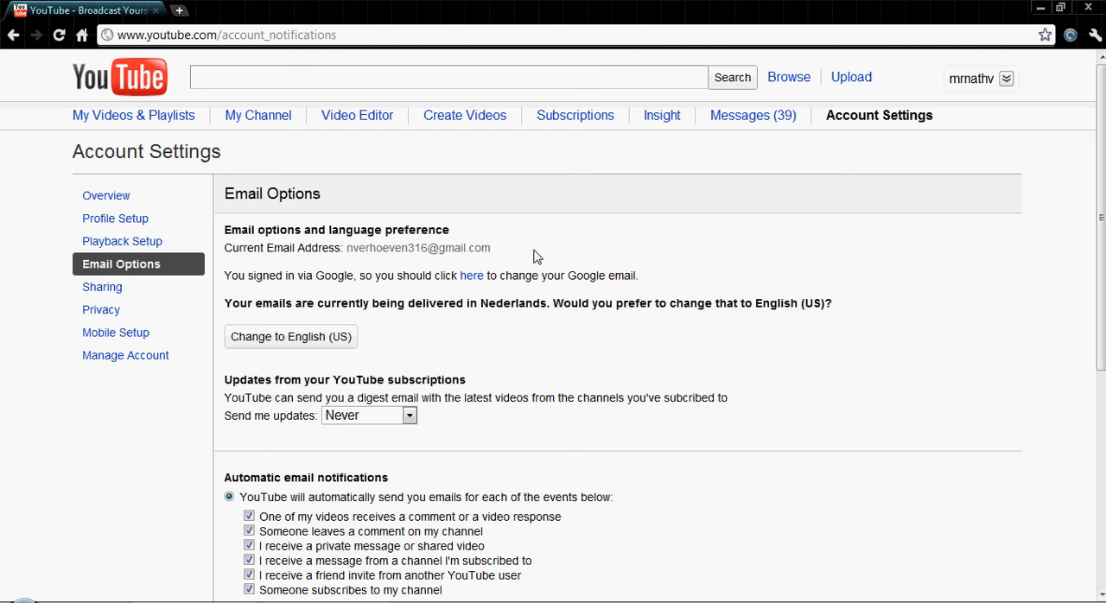
pyautogui.moveTo(596, 246)
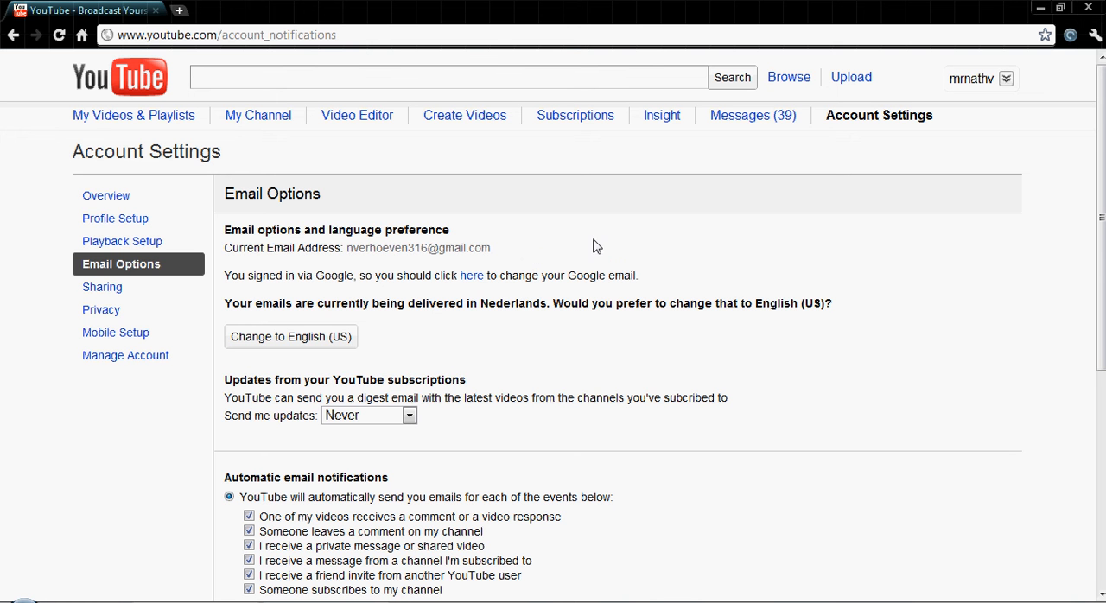
pyautogui.moveTo(613, 275)
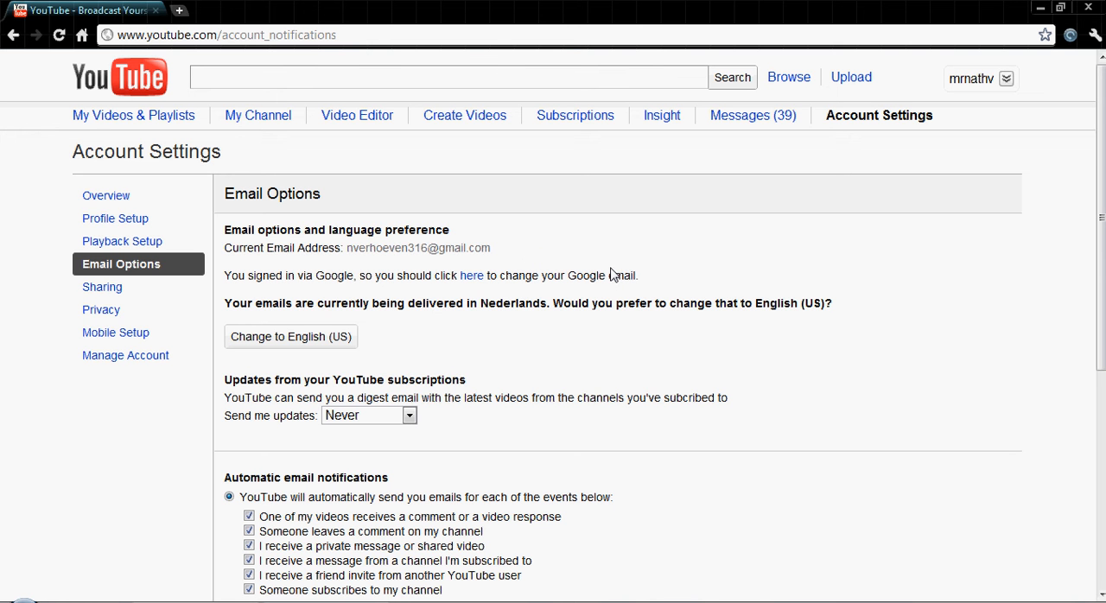
# Scroll the Email Options page to review the current email address and Google change link.
pyautogui.scroll(-3)
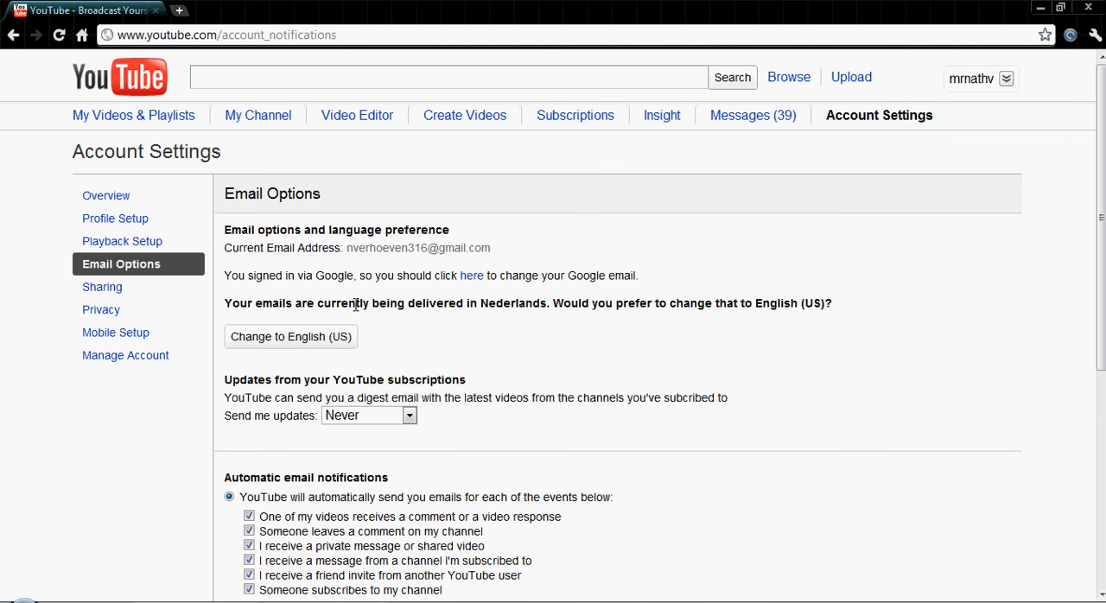
pyautogui.moveTo(376, 207)
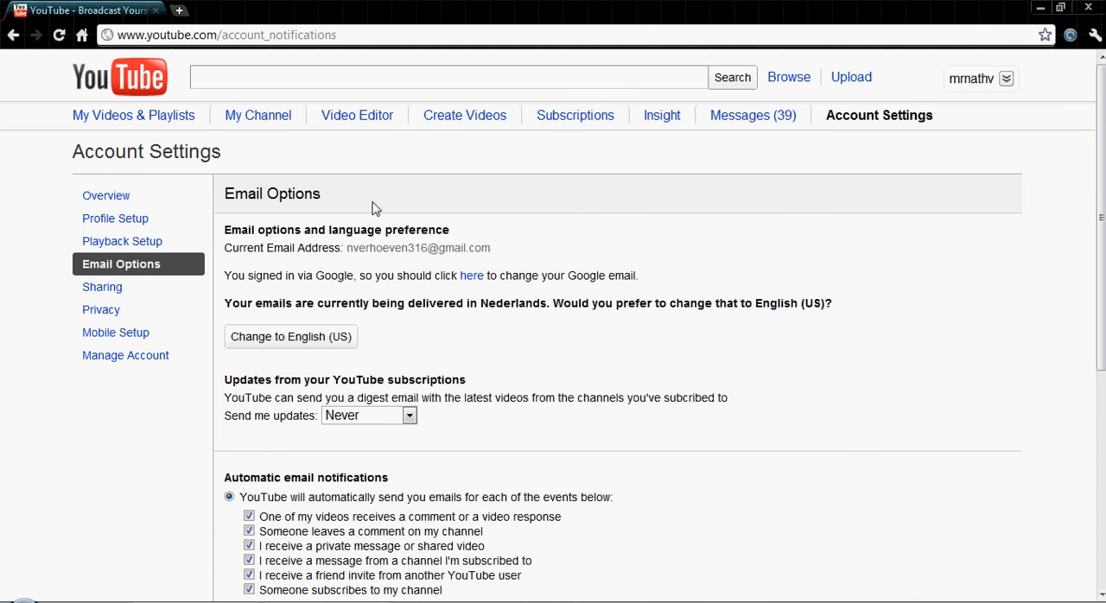
# Return to the channel page and scroll to the Profile and 311-subscriber boxes.
pyautogui.click(980, 78)
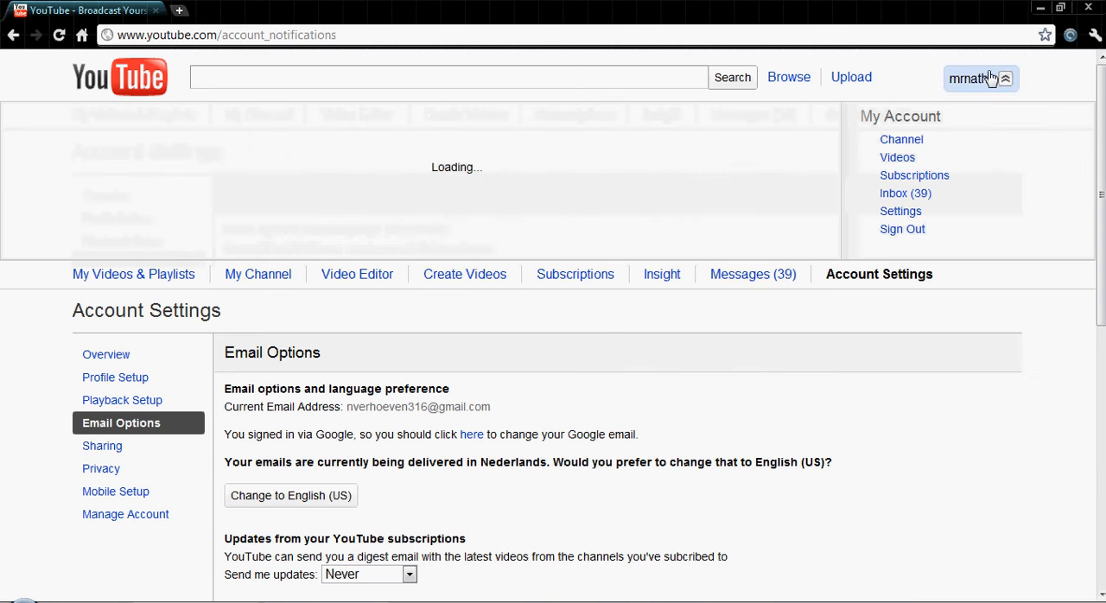
pyautogui.click(901, 139)
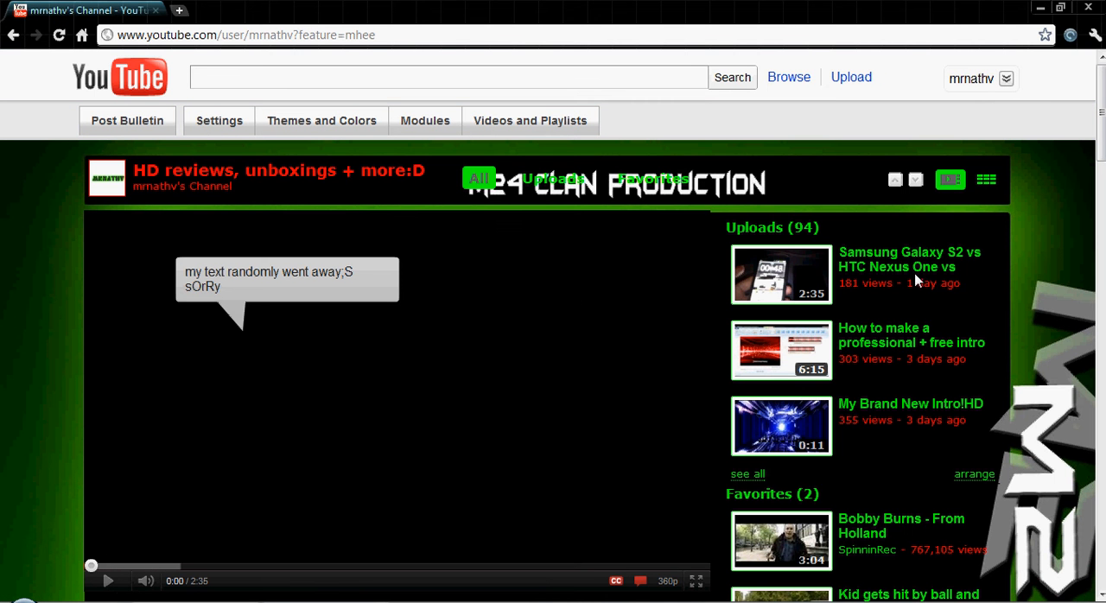
pyautogui.scroll(-3)
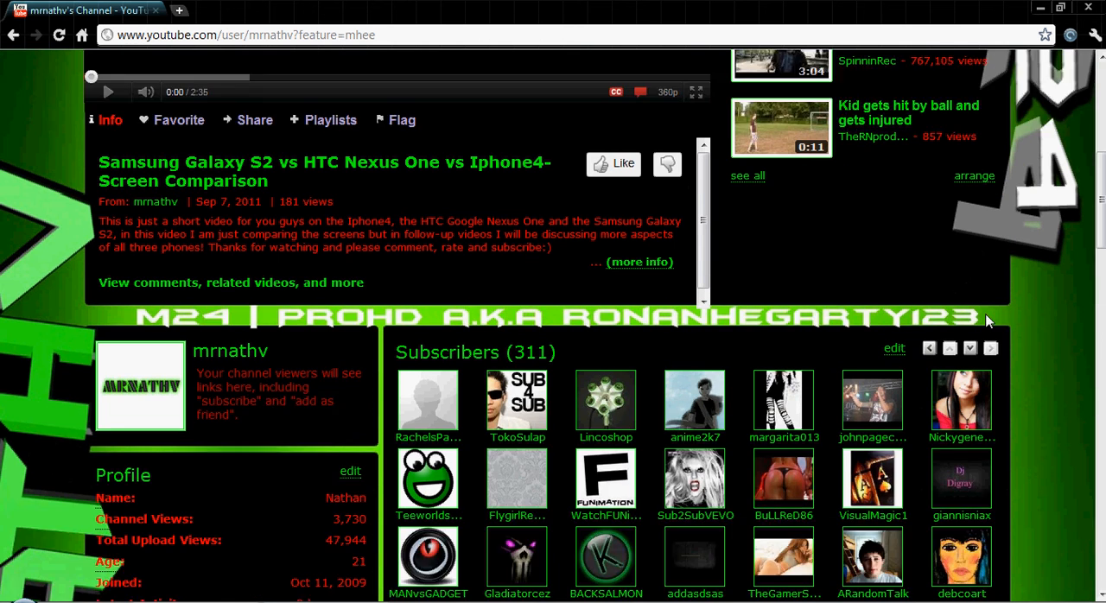
pyautogui.scroll(-3)
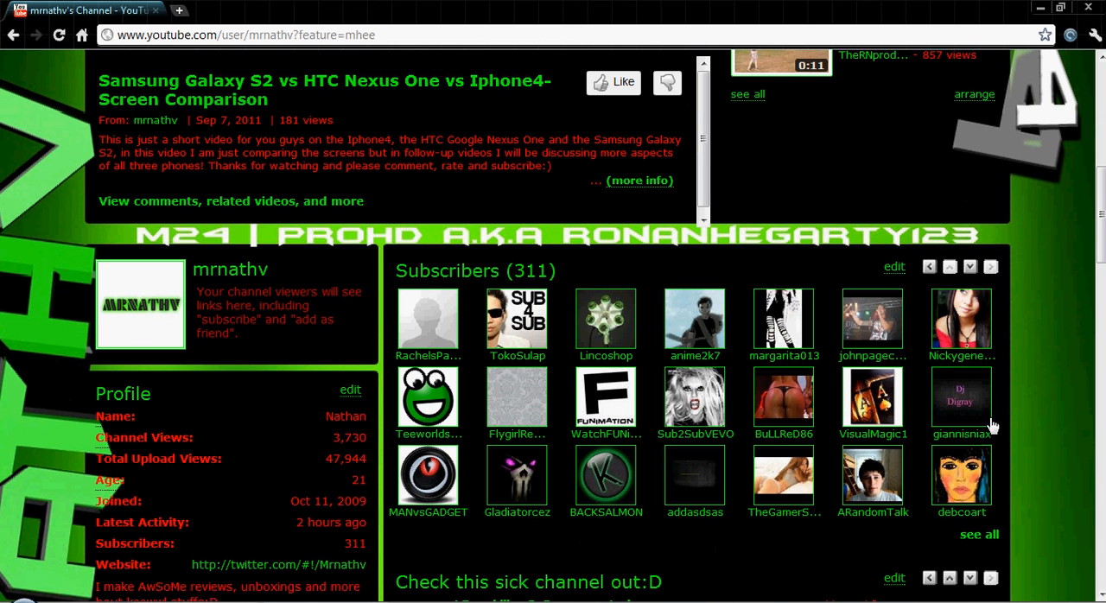
pyautogui.moveTo(808, 227)
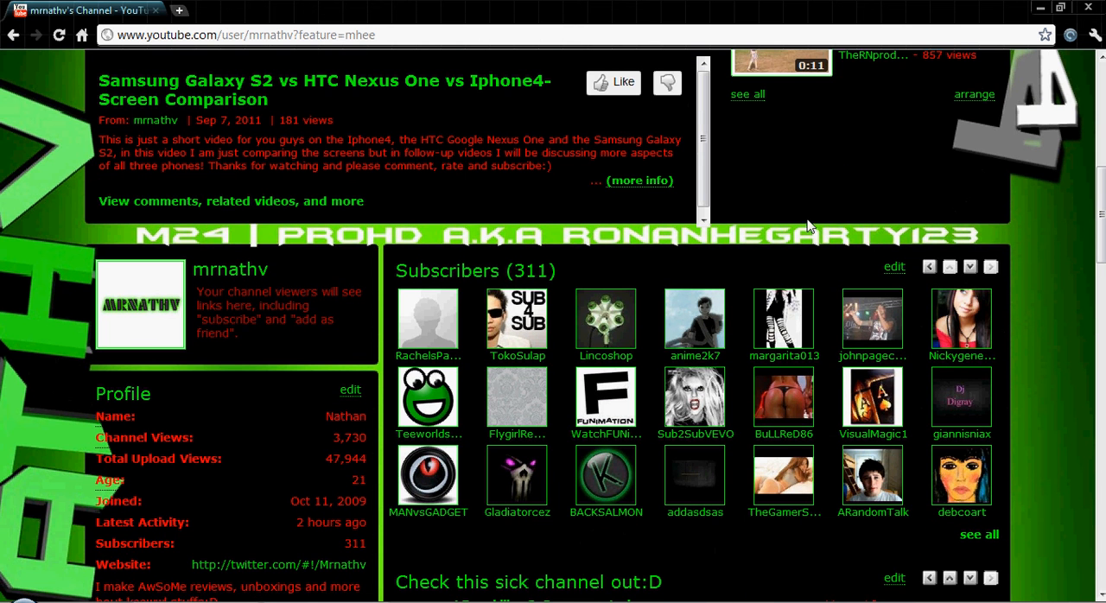